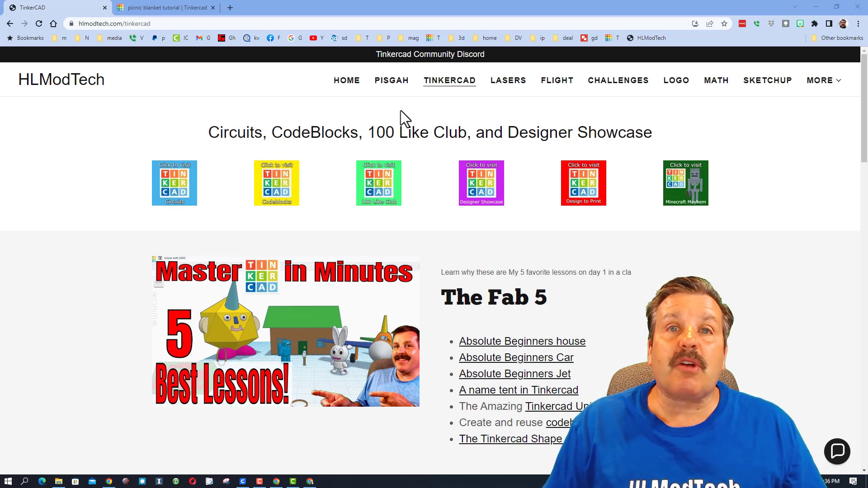
pyautogui.moveTo(458, 139)
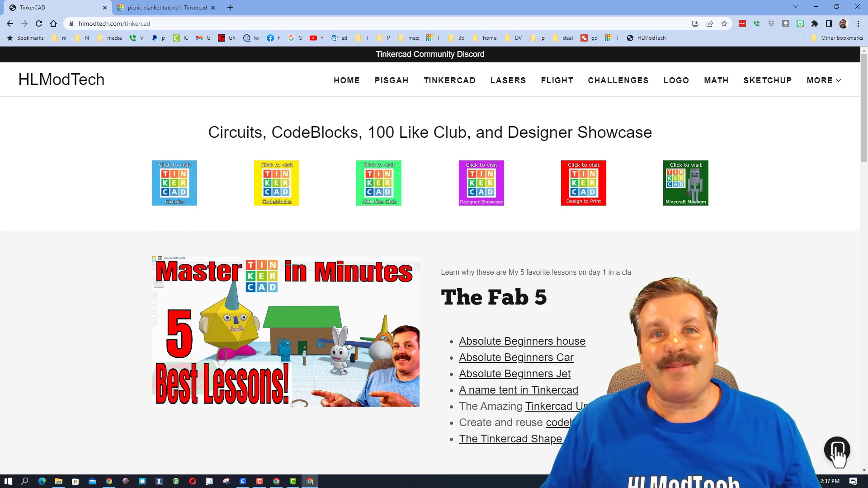
# Open the contact chat, then orbit the battleship to view its side
pyautogui.click(836, 449)
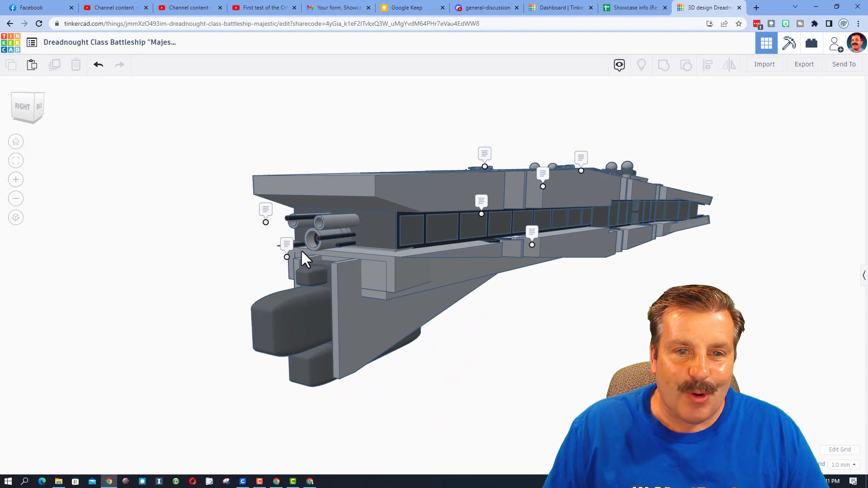
pyautogui.moveTo(267, 220)
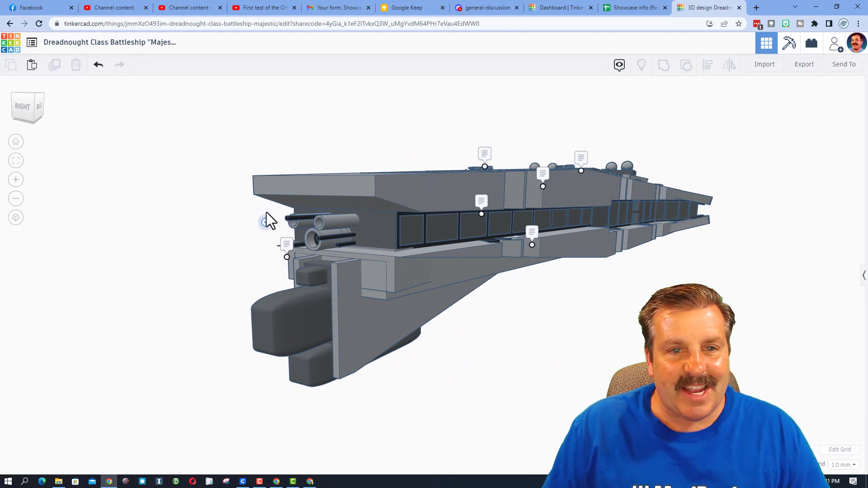
pyautogui.moveTo(265, 222)
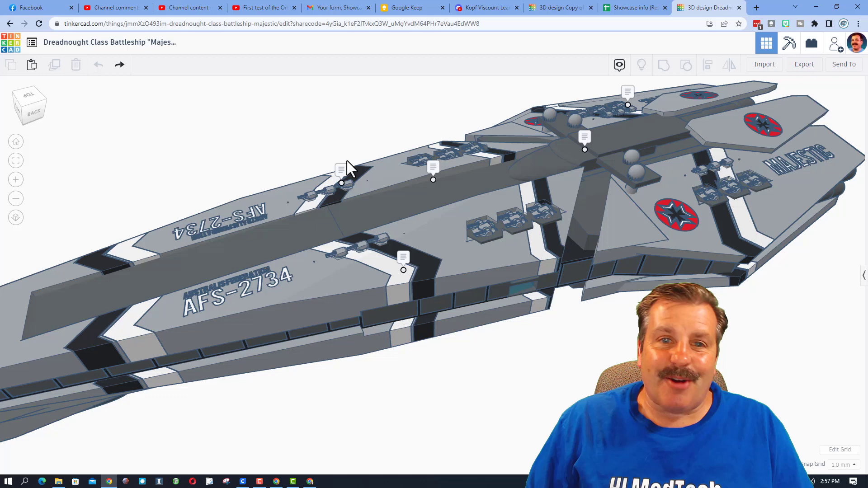
pyautogui.moveTo(341, 183)
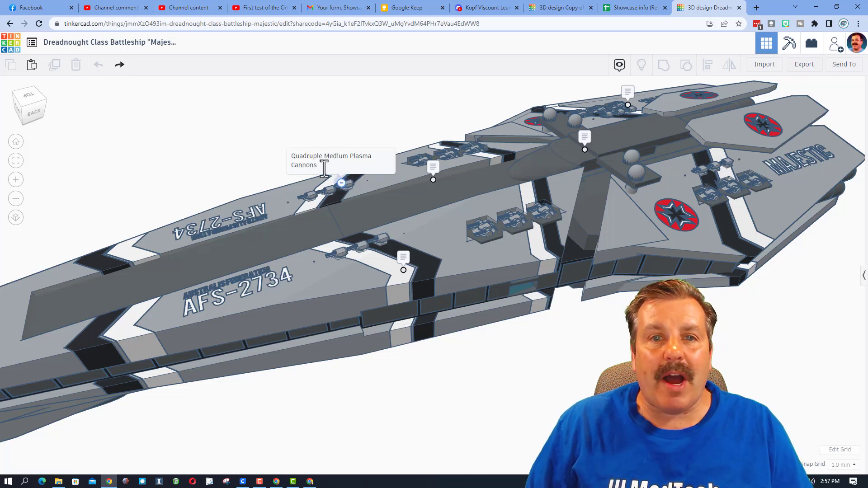
pyautogui.moveTo(407, 249)
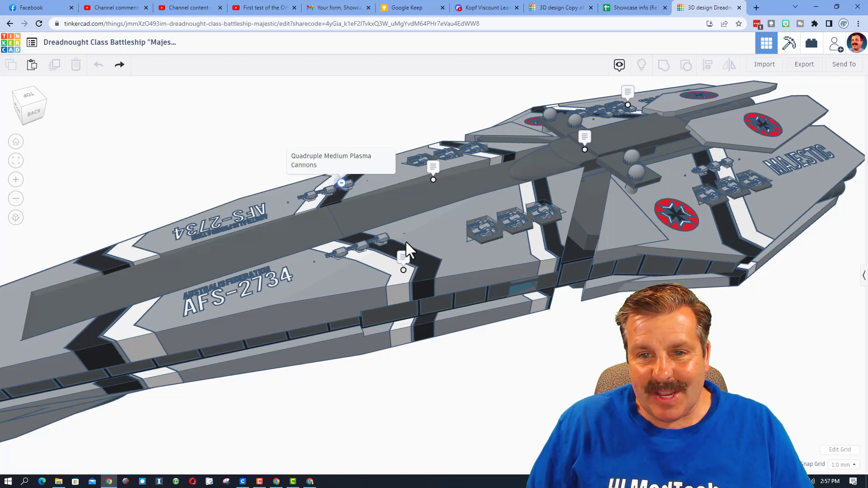
pyautogui.moveTo(452, 169)
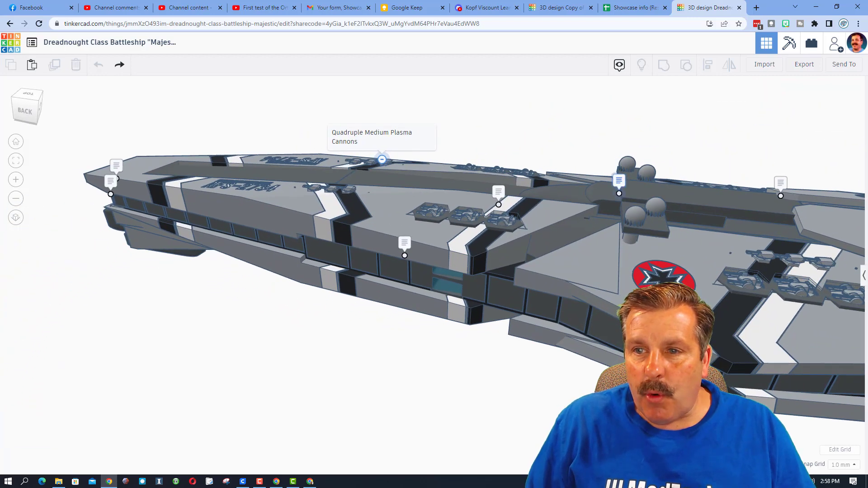
pyautogui.moveTo(619, 193)
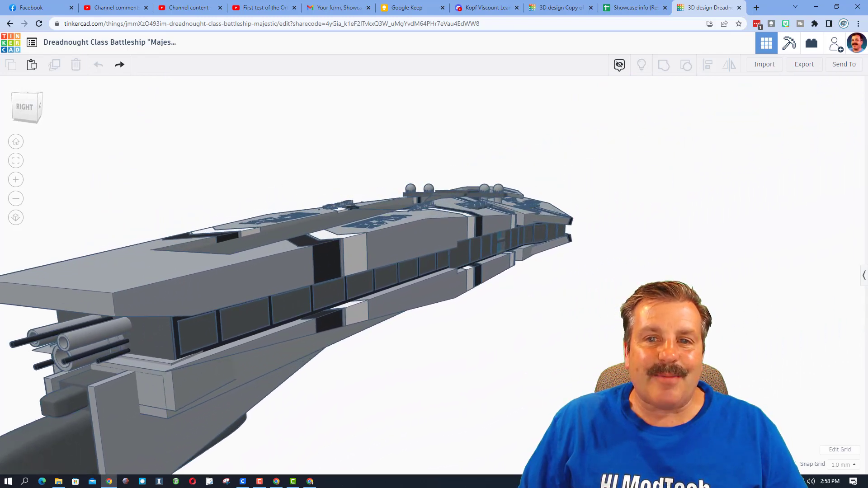
pyautogui.moveTo(332, 250); pyautogui.dragTo(387, 233)
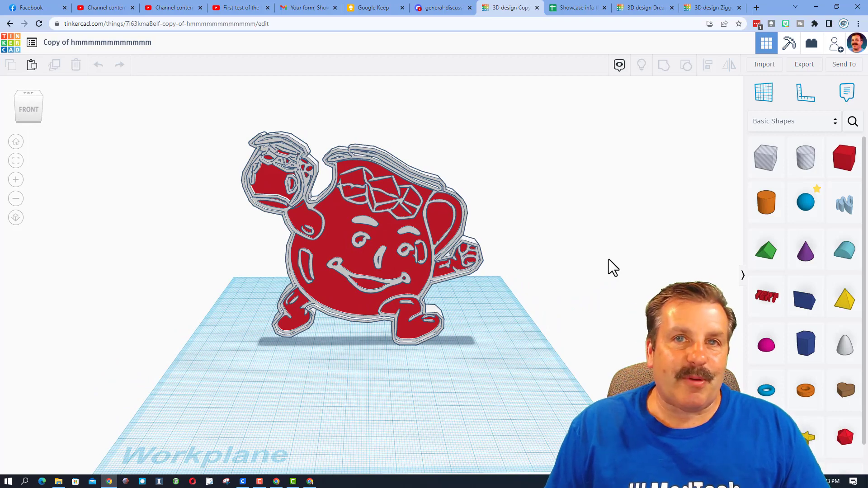
# Generate and copy a collaboration link for the Kool-Aid Man design
pyautogui.click(835, 43)
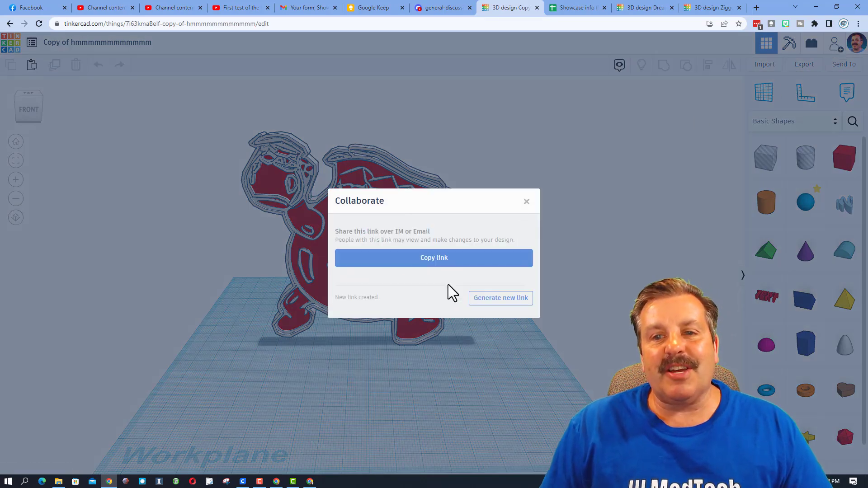
pyautogui.click(525, 201)
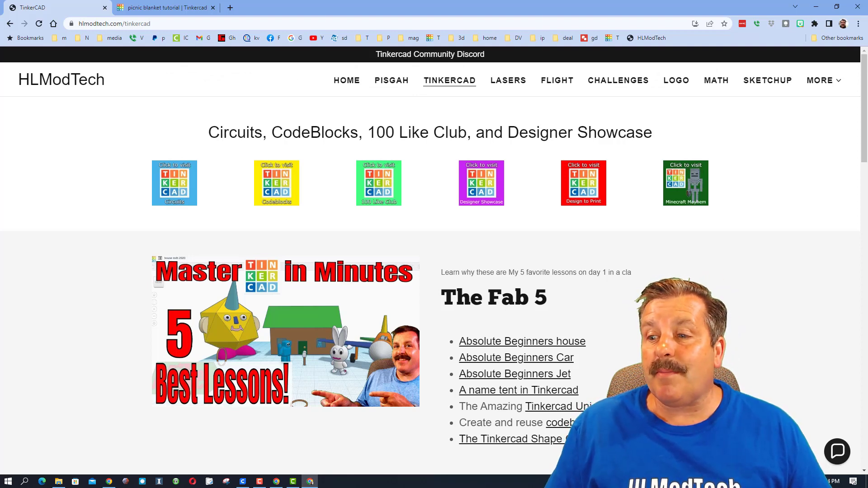
# Toggle the contact chat open and closed, then open the Designer Showcase page
pyautogui.click(837, 451)
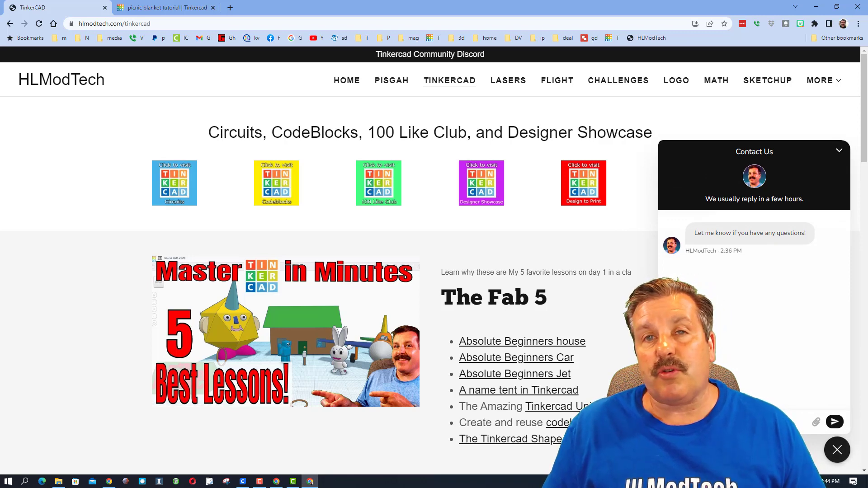
pyautogui.click(837, 449)
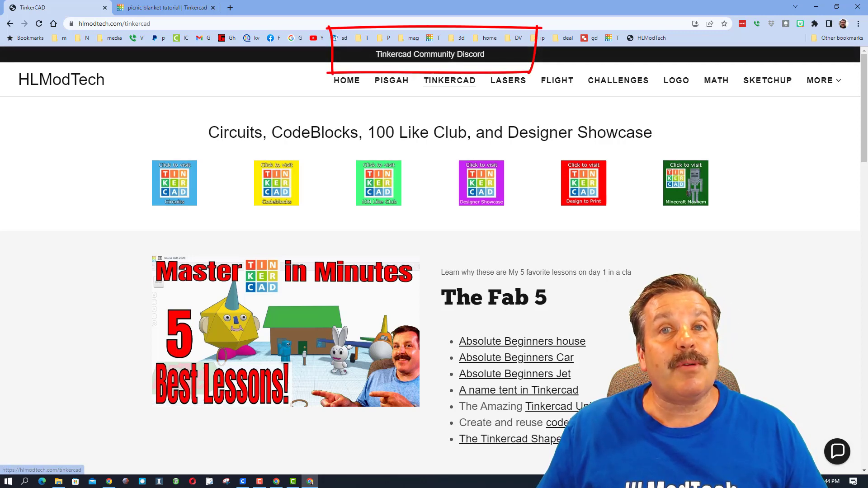
pyautogui.click(430, 53)
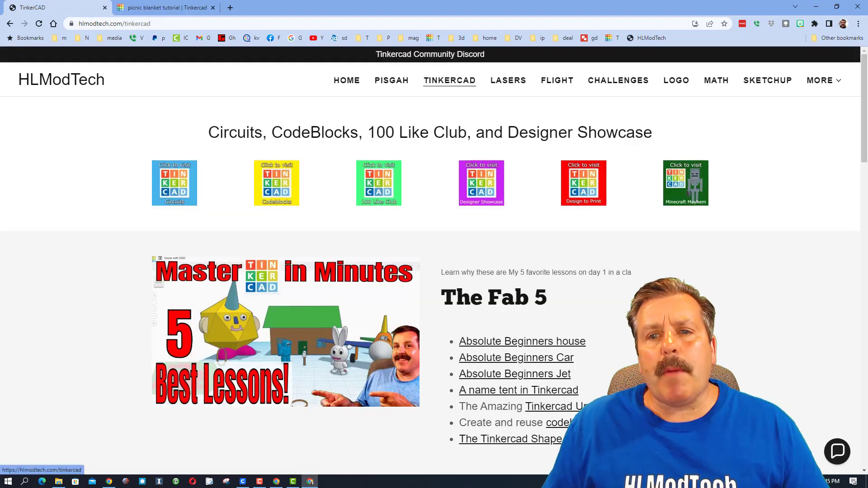
pyautogui.click(481, 183)
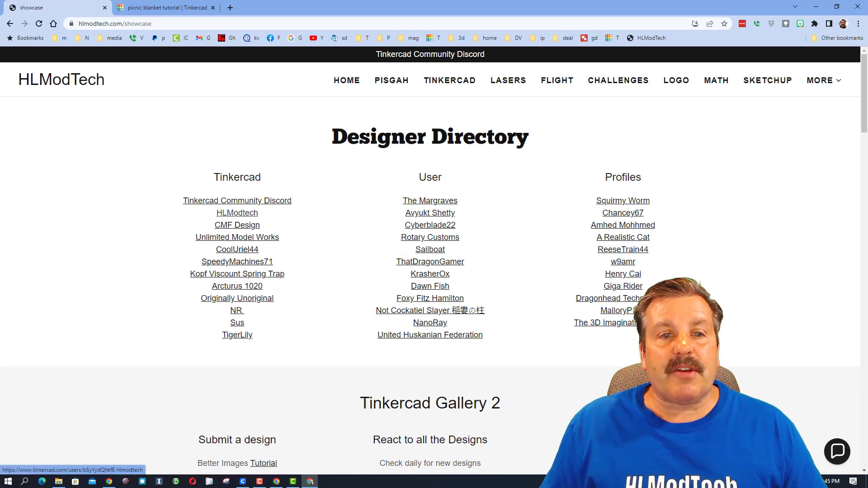
# Sort HLModtech's designs by Latest, view the picnic blanket tutorial, and return to the showcase
pyautogui.click(236, 213)
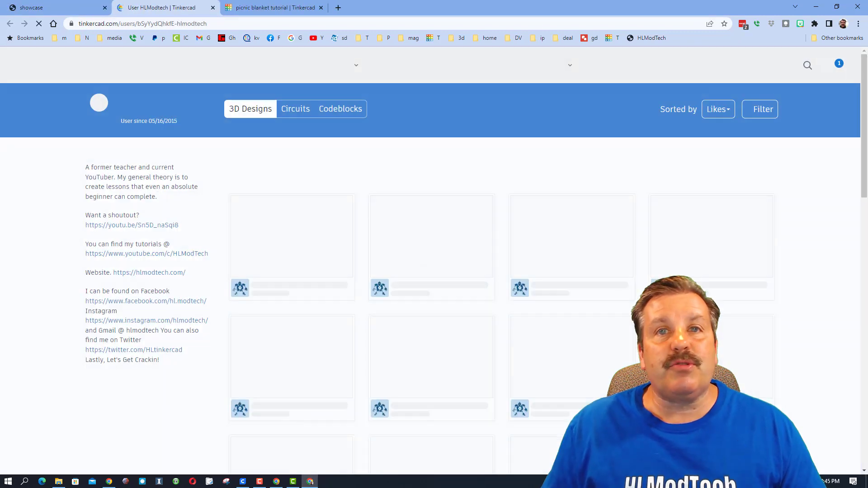
pyautogui.click(718, 109)
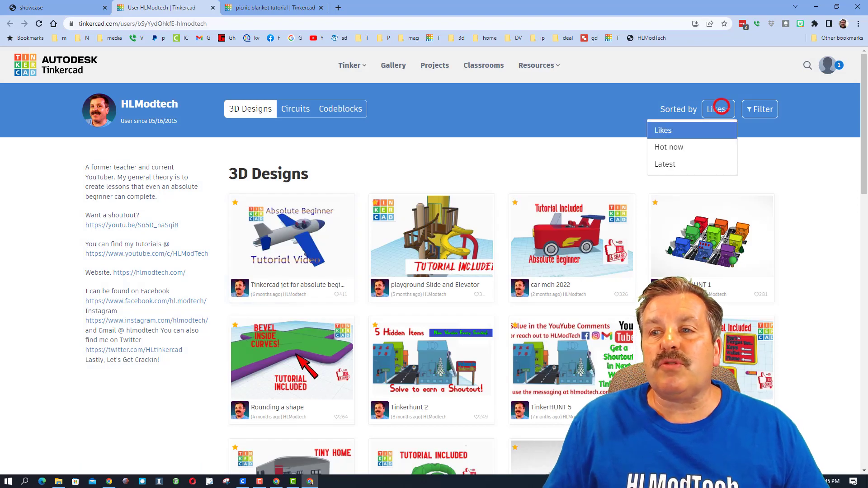
pyautogui.click(665, 164)
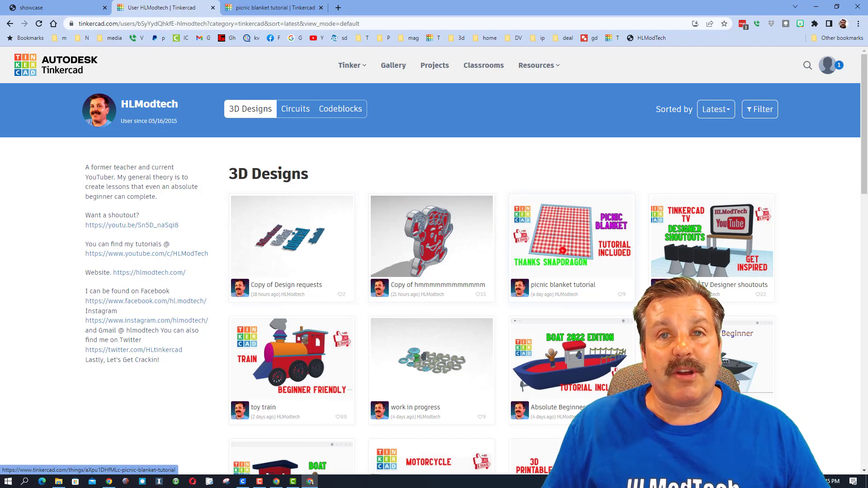
pyautogui.click(572, 235)
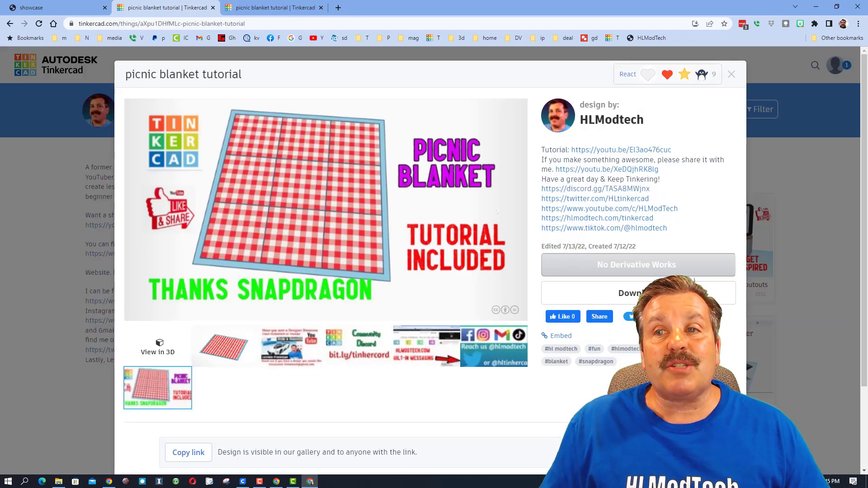
pyautogui.moveTo(604, 228)
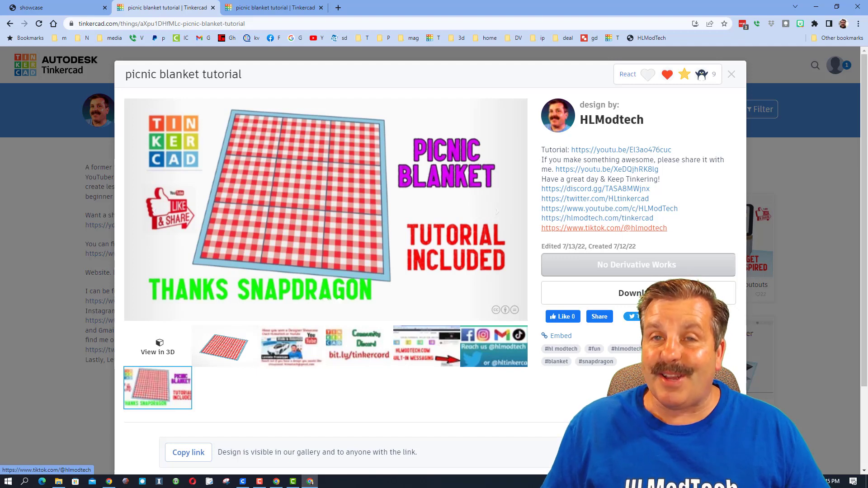
pyautogui.click(50, 7)
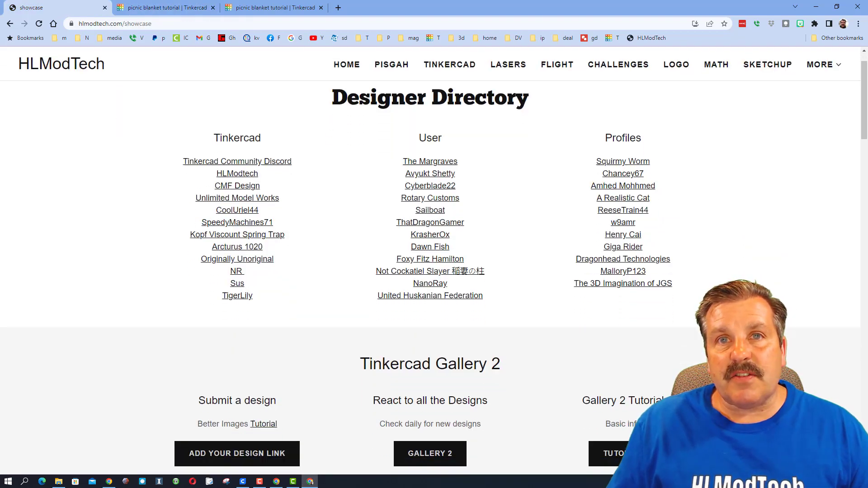
# Scroll past Gallery 2 and Nuclear Reactor sections, then return to the battleship design
pyautogui.scroll(-3)
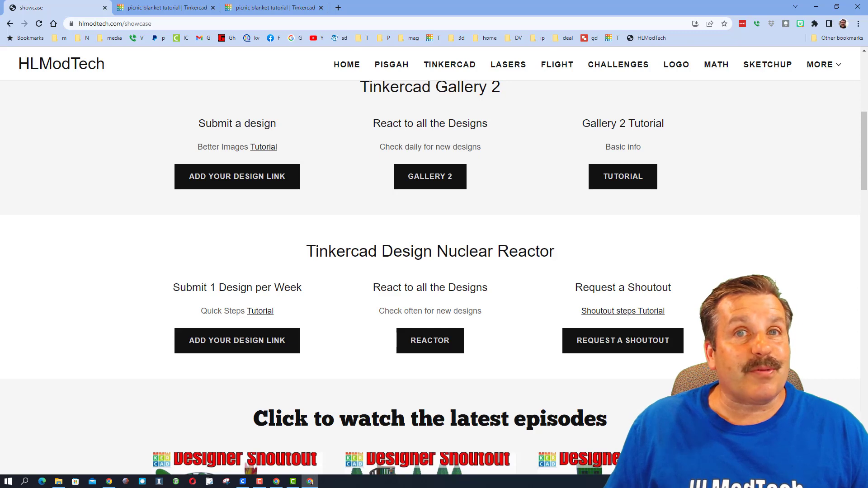
pyautogui.click(704, 8)
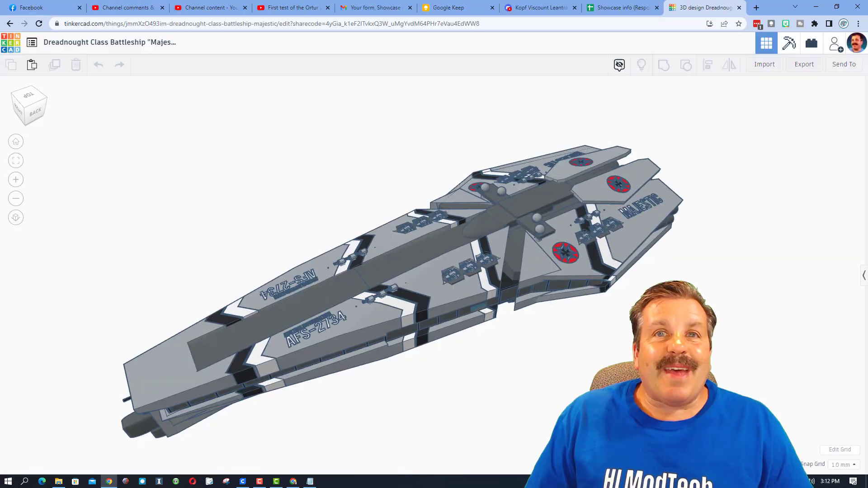